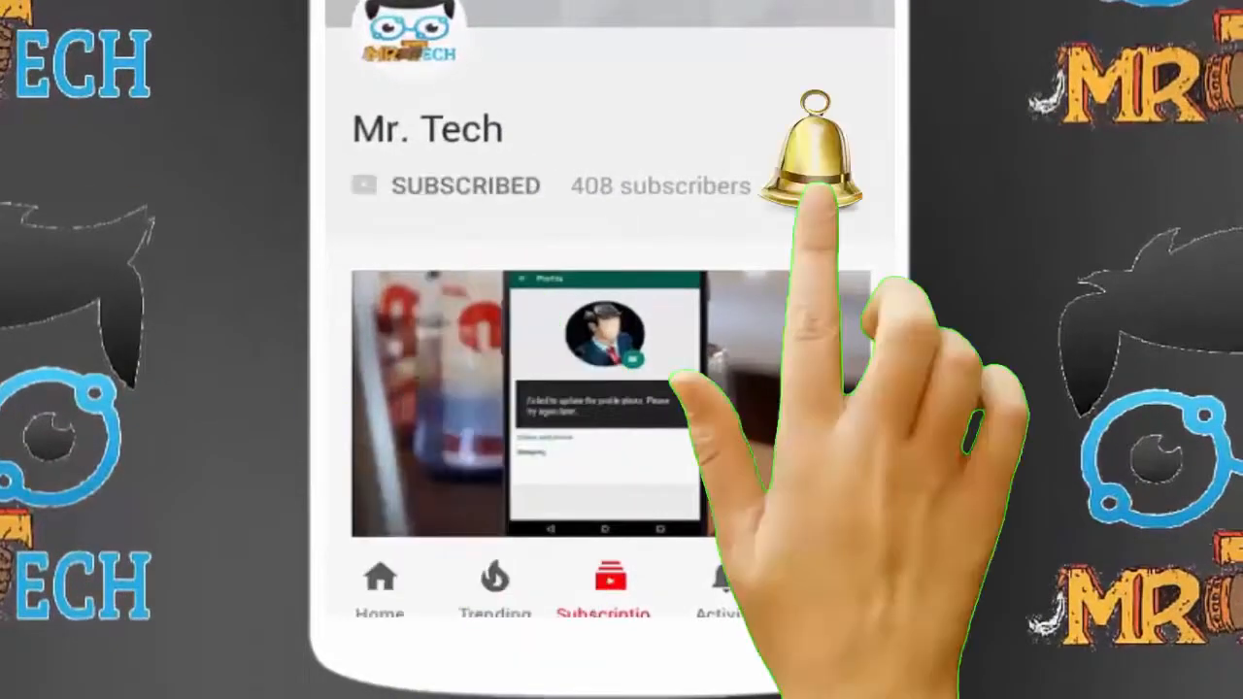
Long-press Settings in the app drawer to show its Wi-Fi, Data usage and Battery shortcuts.
{"action": "left_click", "coordinate": [815, 175]}
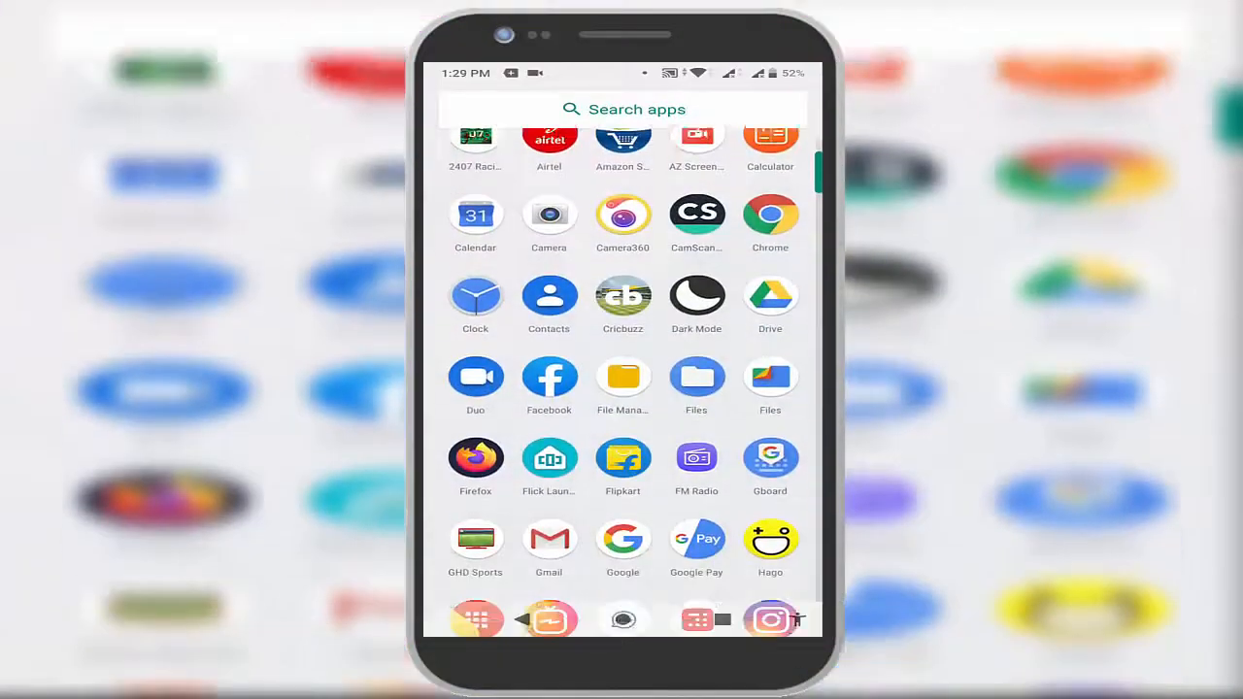
{"action": "scroll", "scroll_direction": "down", "scroll_amount": 3}
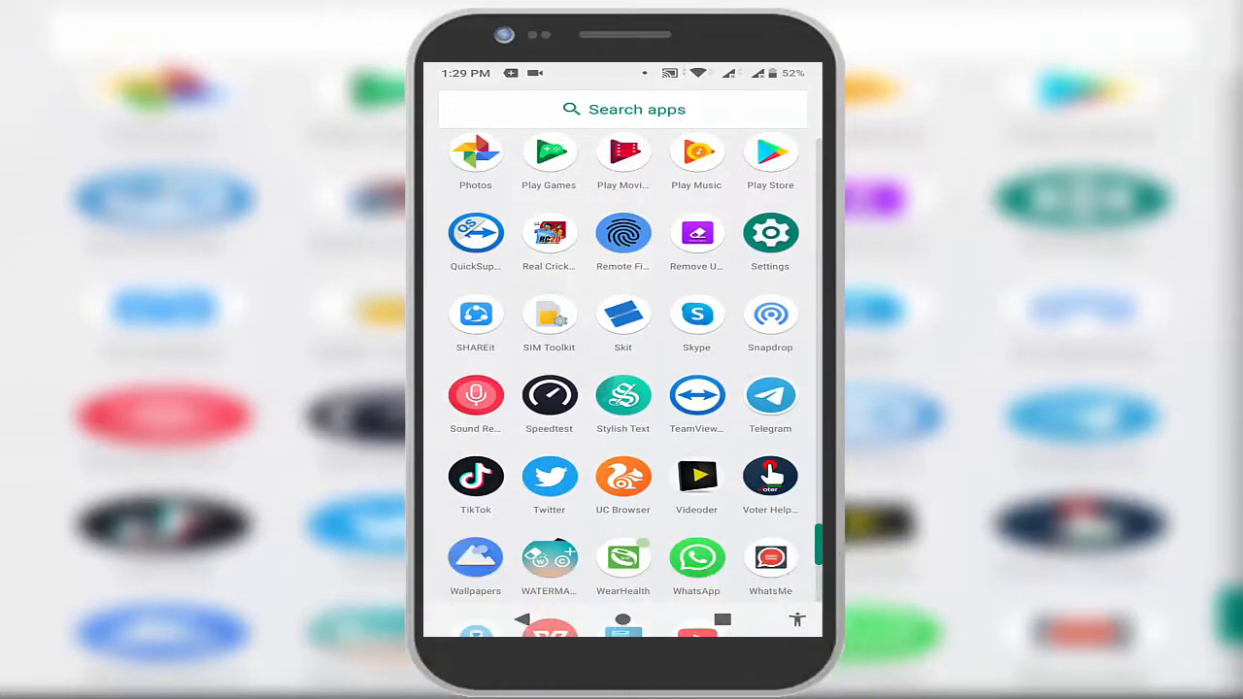
{"action": "left_click", "coordinate": [769, 233]}
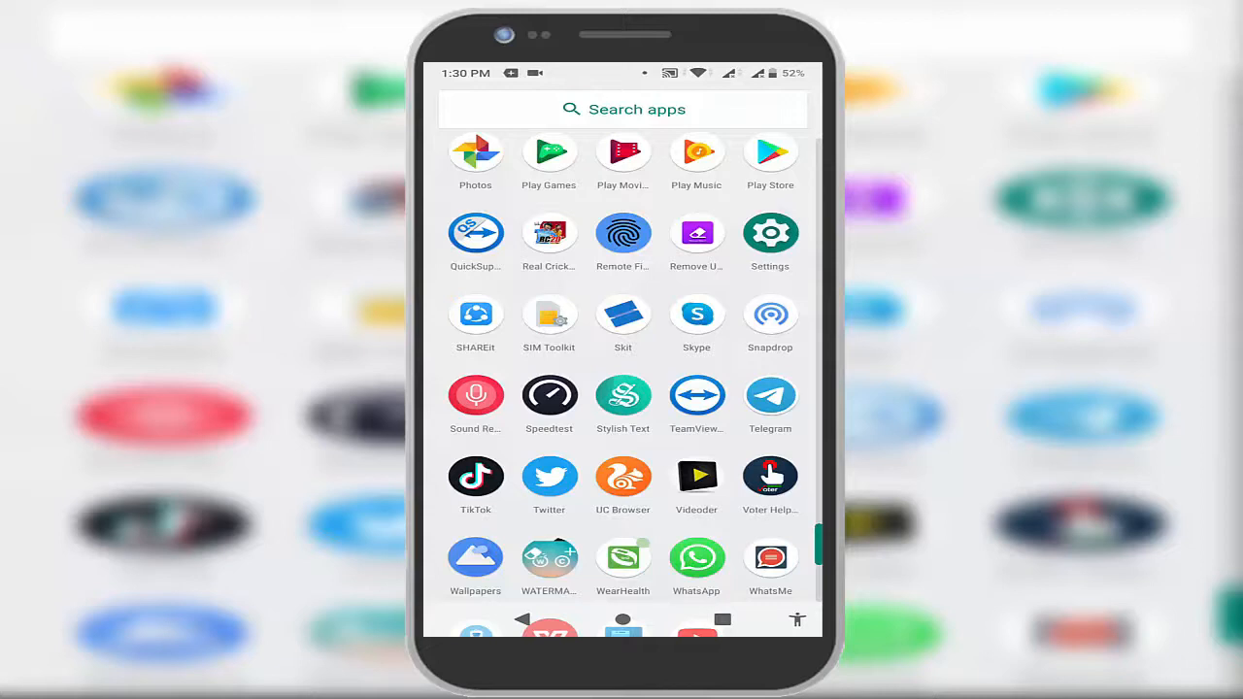
{"action": "left_click", "coordinate": [769, 233]}
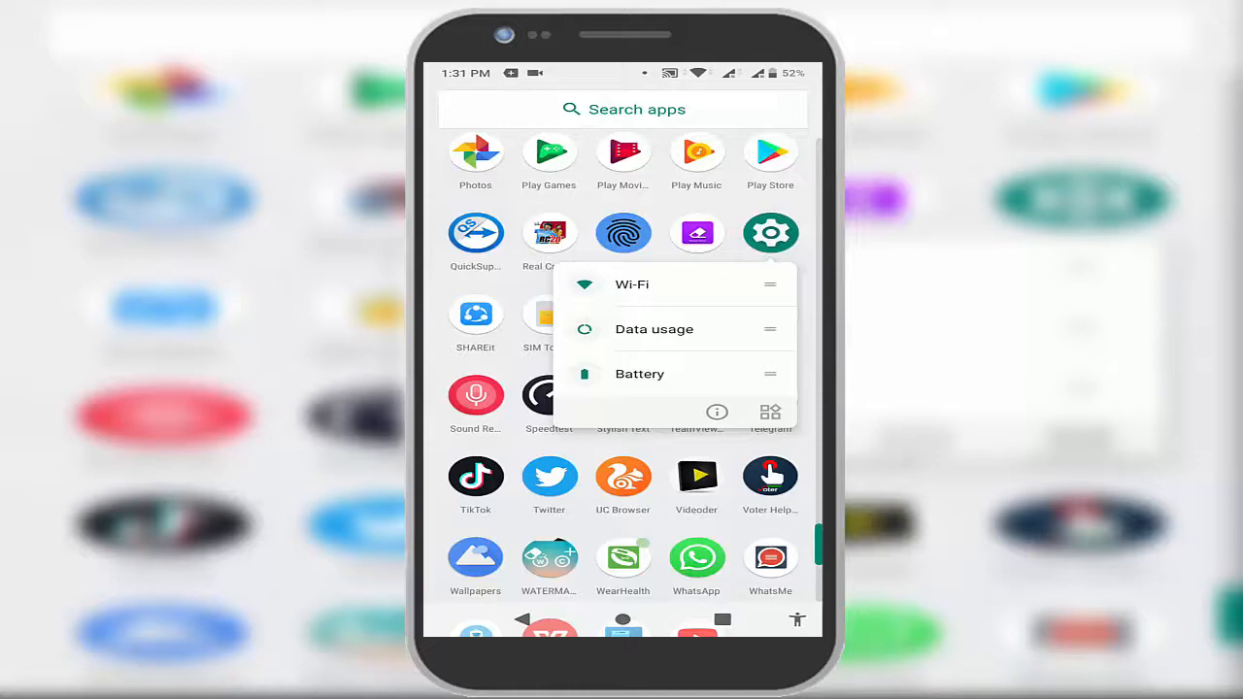
Drag the Settings shortcut widget onto the home screen, opening its shortcut chooser.
{"action": "left_click", "coordinate": [769, 412]}
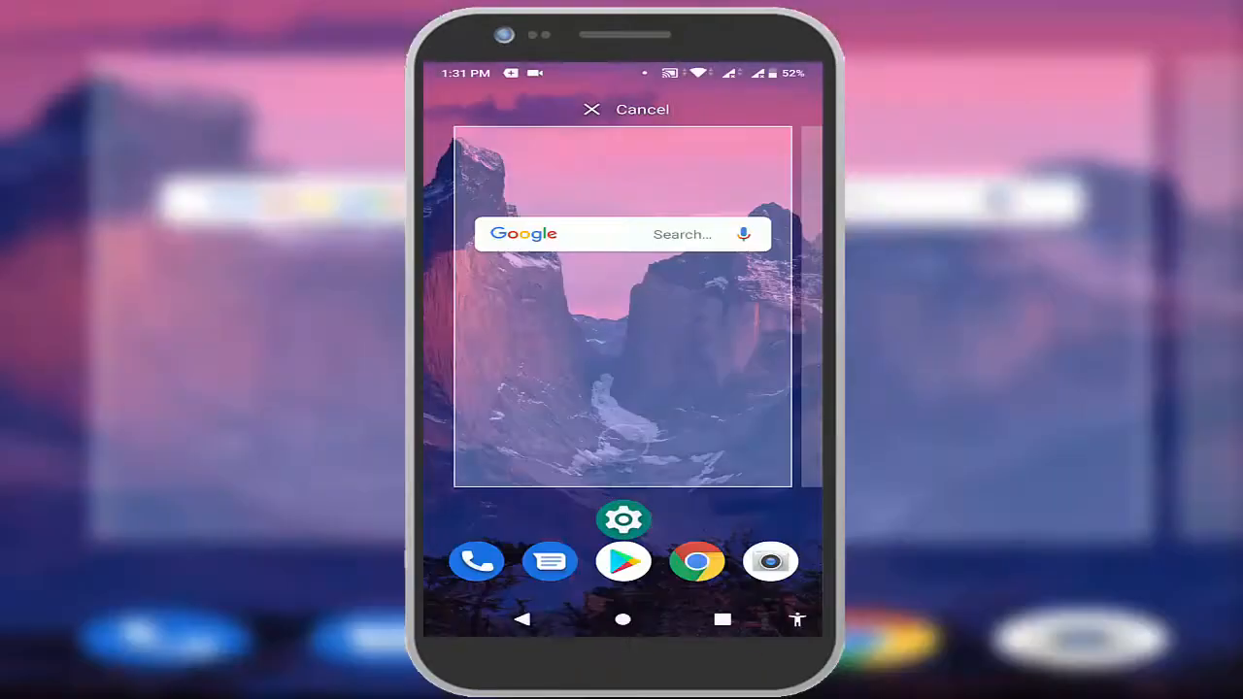
{"action": "left_click_drag", "start_coordinate": [621, 521], "coordinate": [621, 443]}
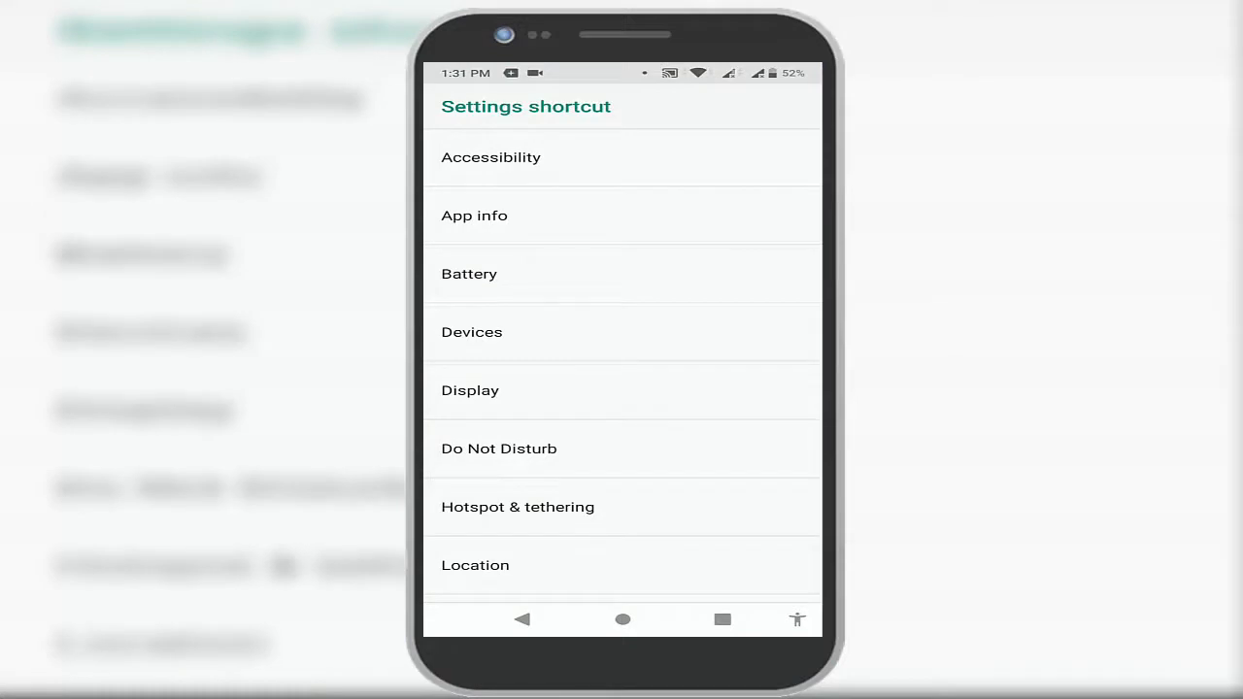
Choose Sound for the shortcut and open the Sound settings page from it.
{"action": "scroll", "scroll_direction": "down", "scroll_amount": 3}
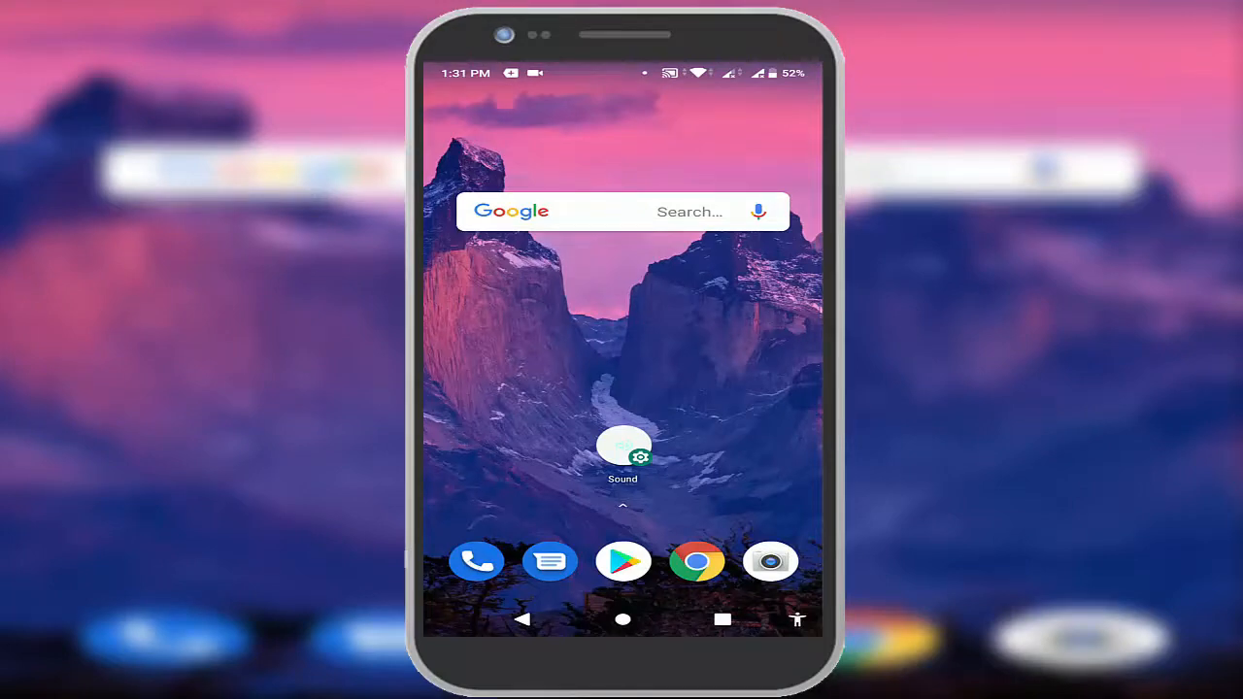
{"action": "left_click", "coordinate": [622, 454]}
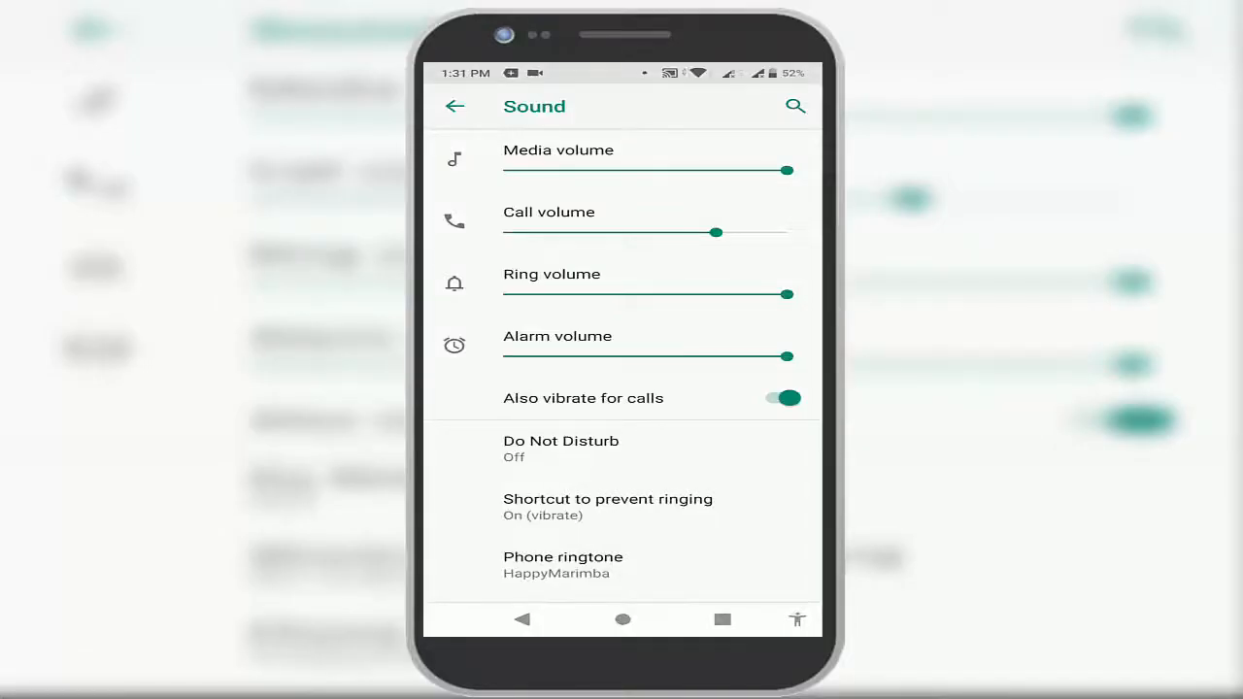